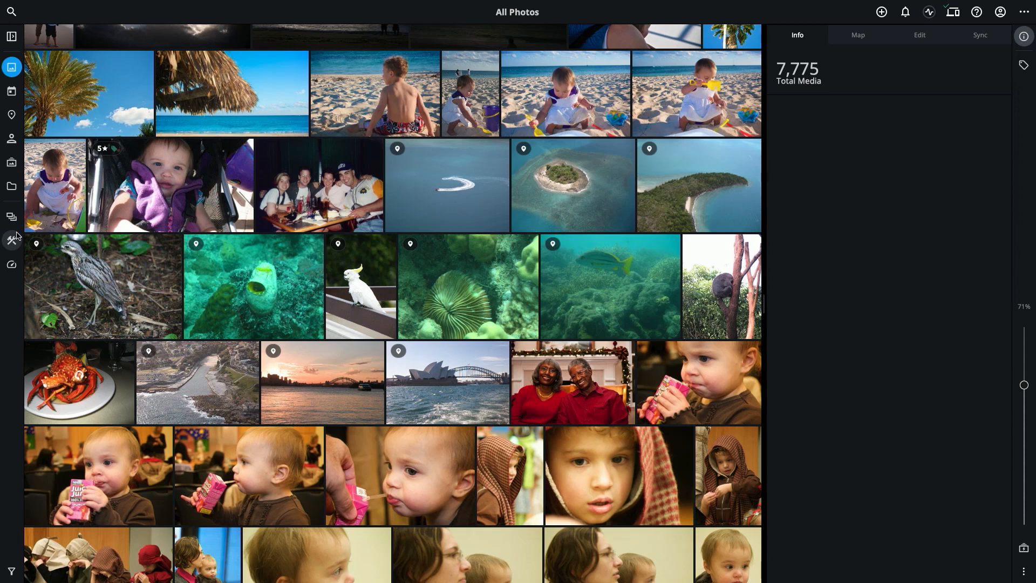
Show the Dashboard's Devices list with the MacBook, mobiles and connected drives
{"action": "left_click", "coordinate": [12, 265]}
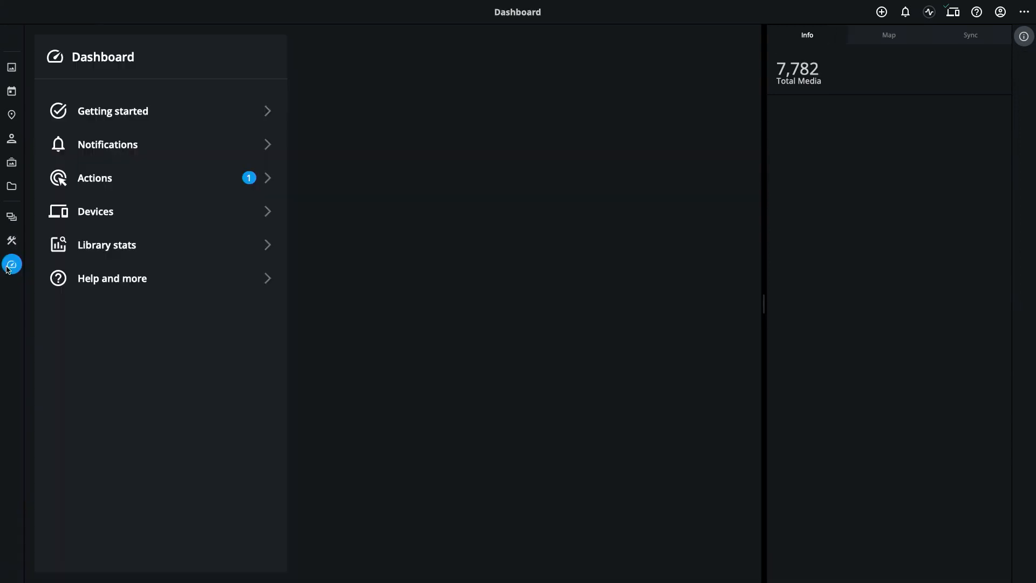
{"action": "left_click", "coordinate": [95, 212]}
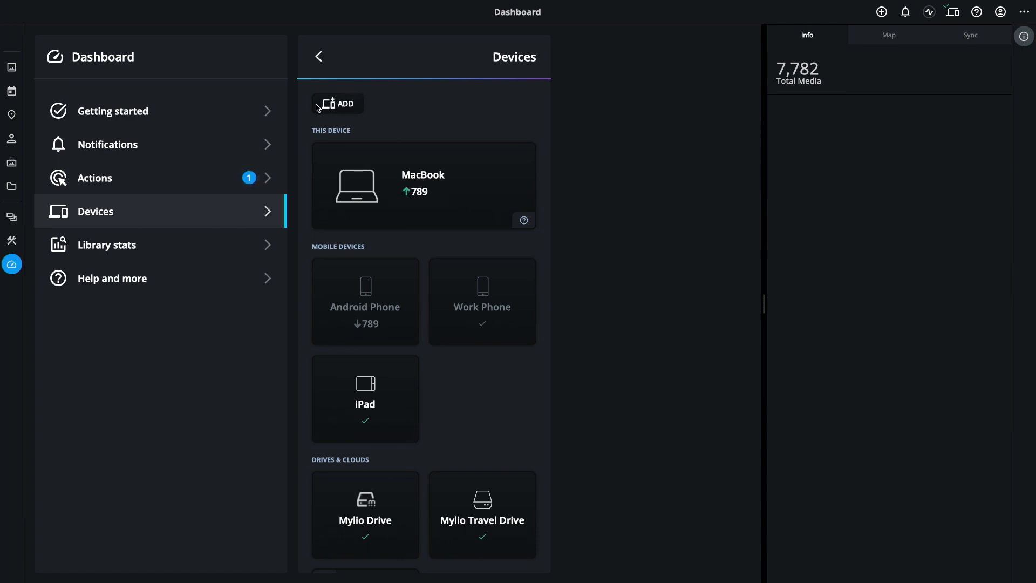
Start adding a new device of type External Drive, with the Seagate drive selected
{"action": "left_click", "coordinate": [338, 104]}
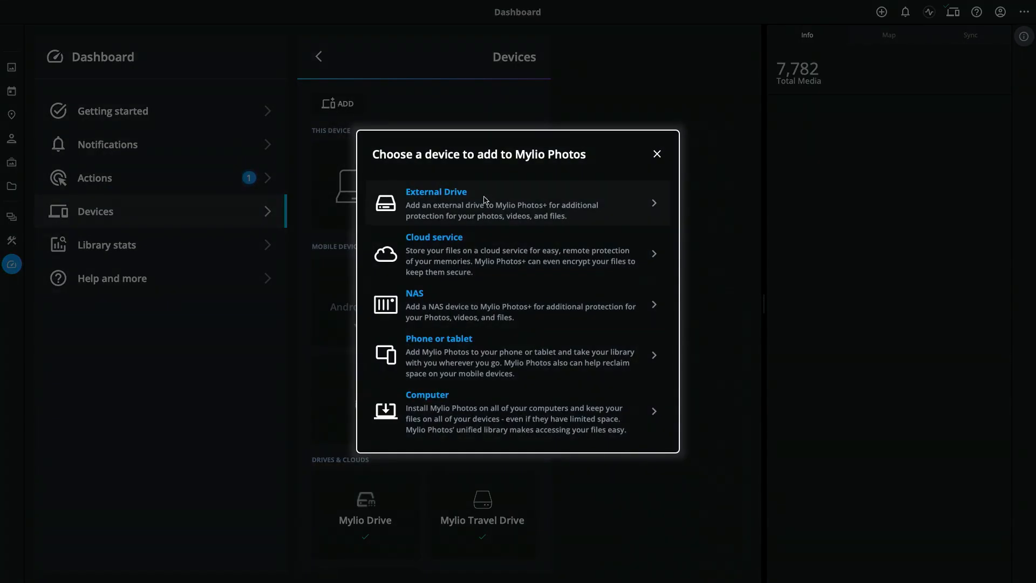
{"action": "left_click", "coordinate": [463, 203]}
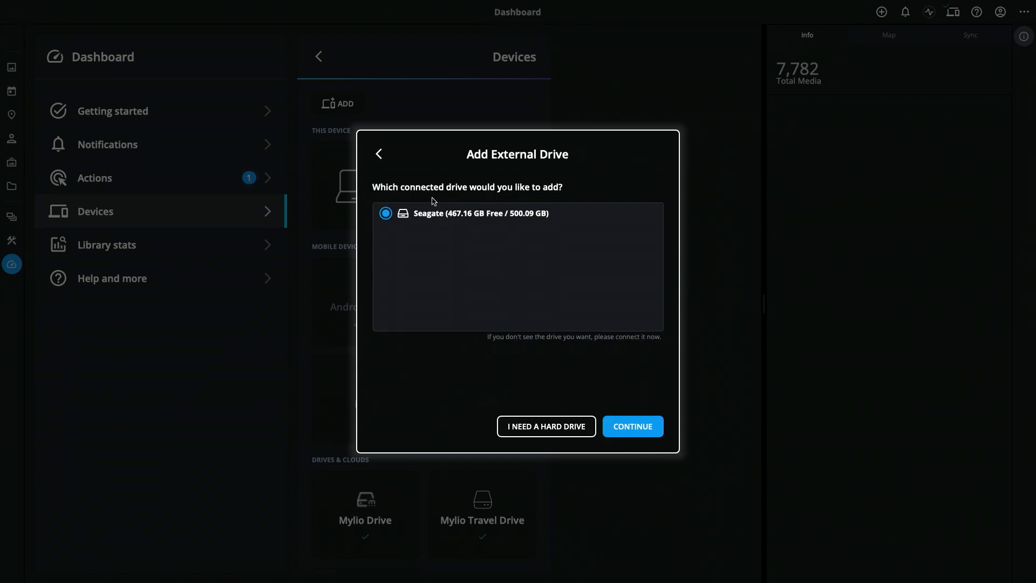
{"action": "mouse_move", "coordinate": [455, 269]}
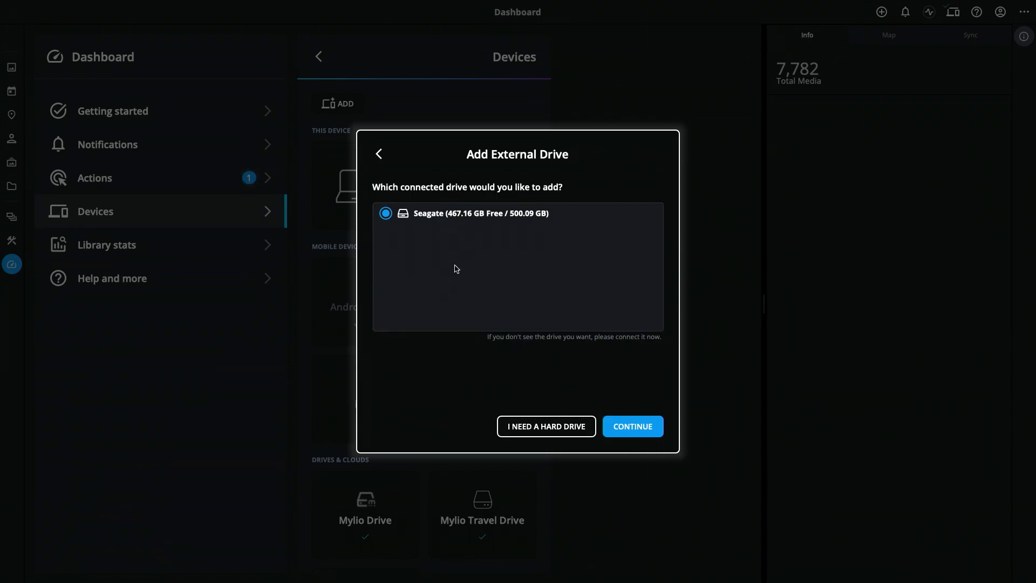
{"action": "mouse_move", "coordinate": [458, 230]}
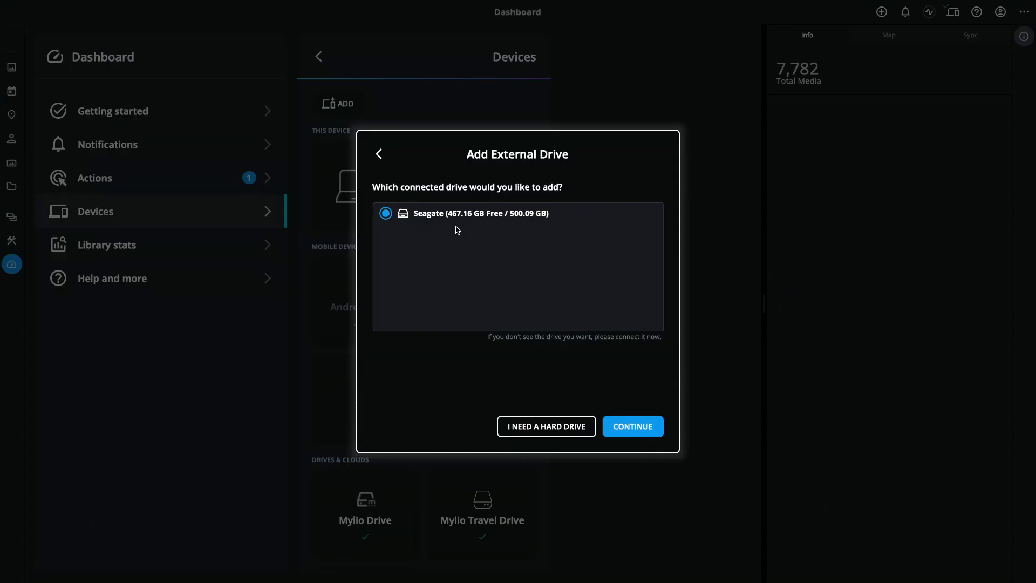
{"action": "mouse_move", "coordinate": [471, 230]}
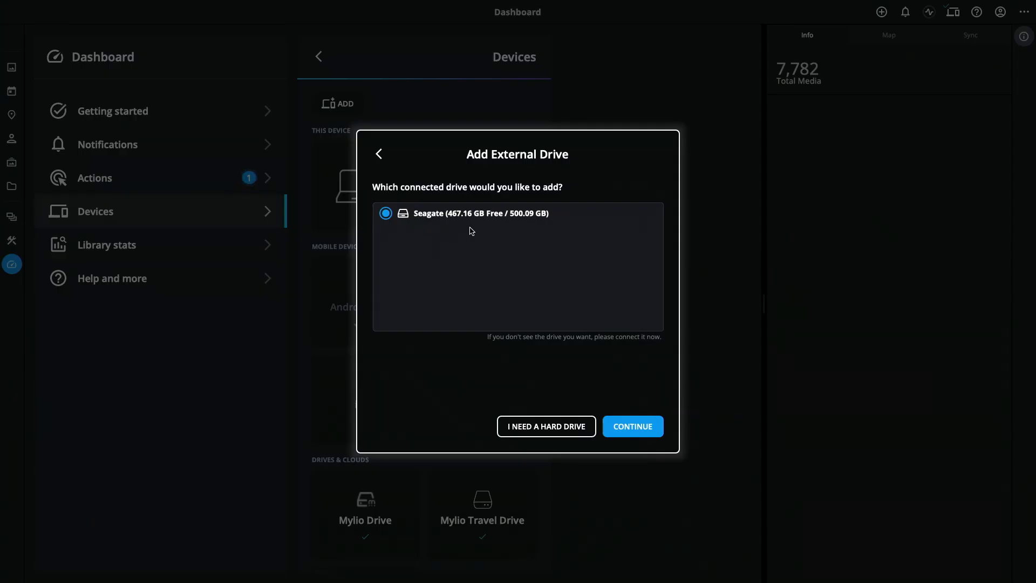
{"action": "mouse_move", "coordinate": [463, 228]}
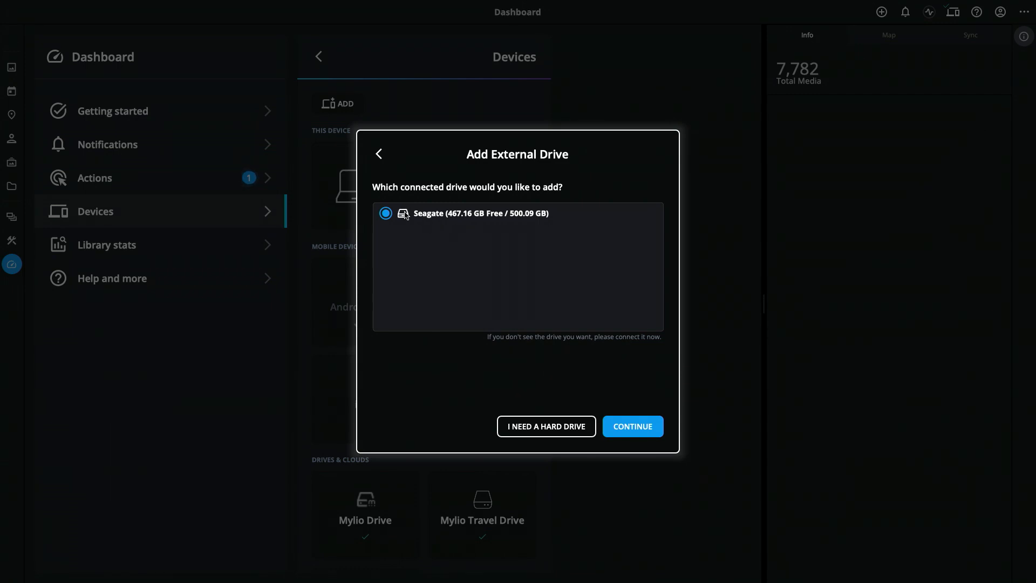
{"action": "mouse_move", "coordinate": [632, 426]}
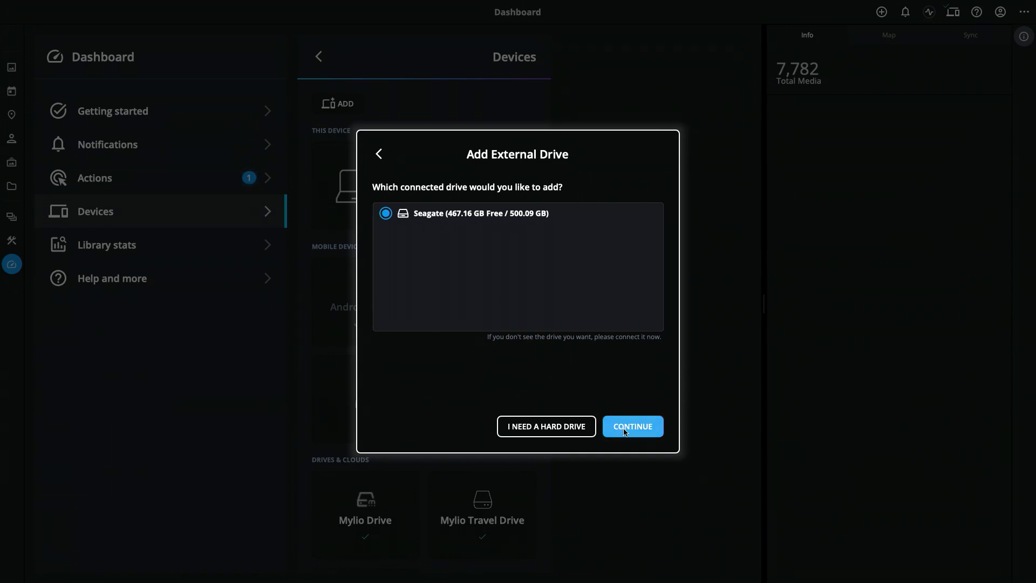
Continue with the Seagate drive and accept the recommended Vault (All Files) setup
{"action": "left_click", "coordinate": [632, 425]}
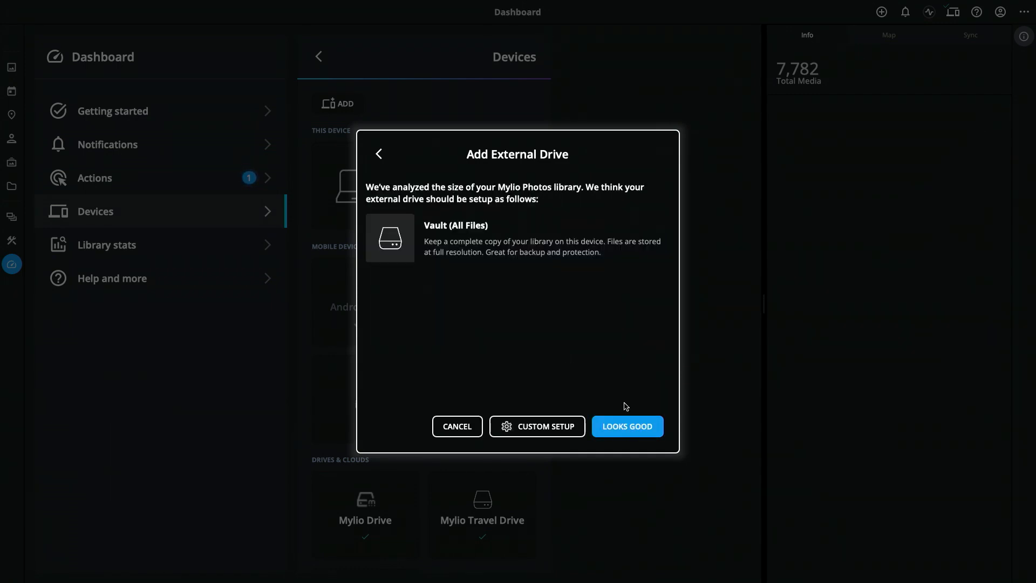
{"action": "mouse_move", "coordinate": [579, 208]}
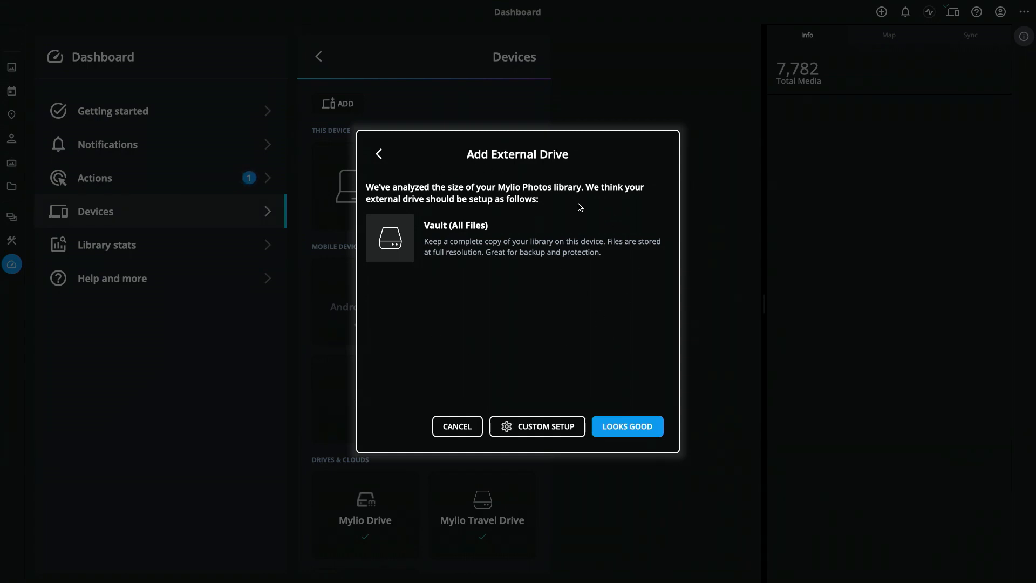
{"action": "mouse_move", "coordinate": [508, 268]}
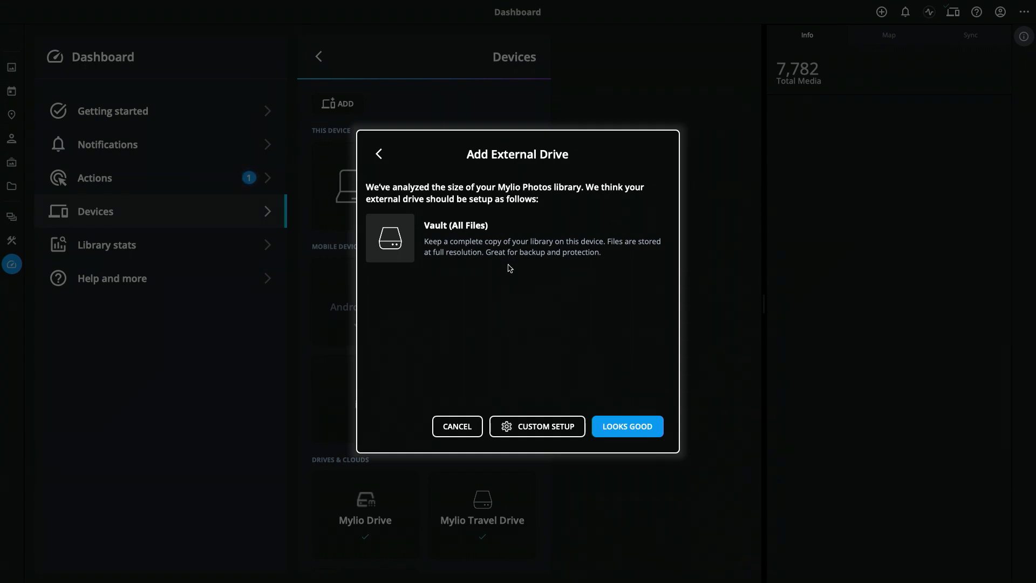
{"action": "mouse_move", "coordinate": [511, 272]}
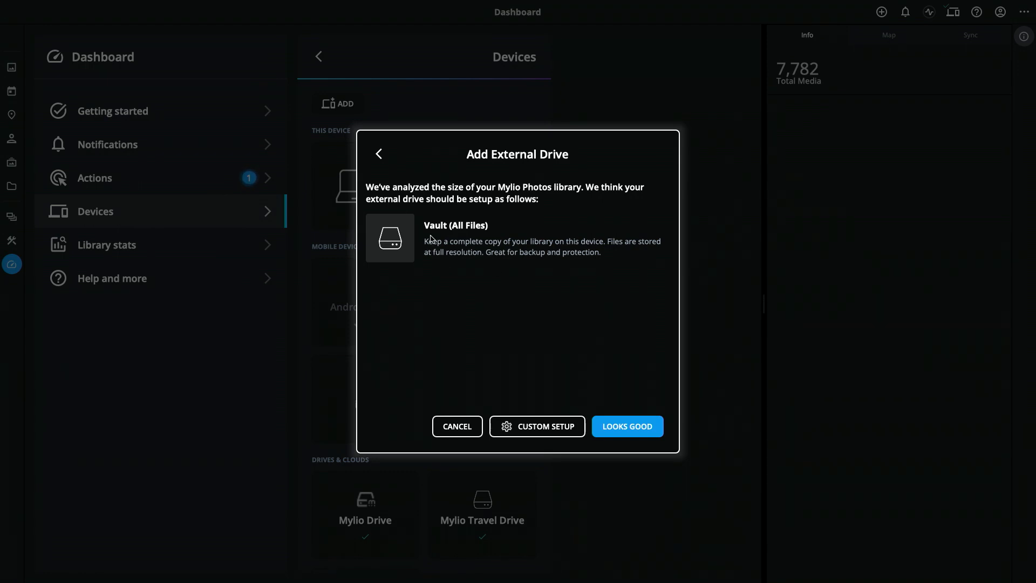
{"action": "mouse_move", "coordinate": [439, 247]}
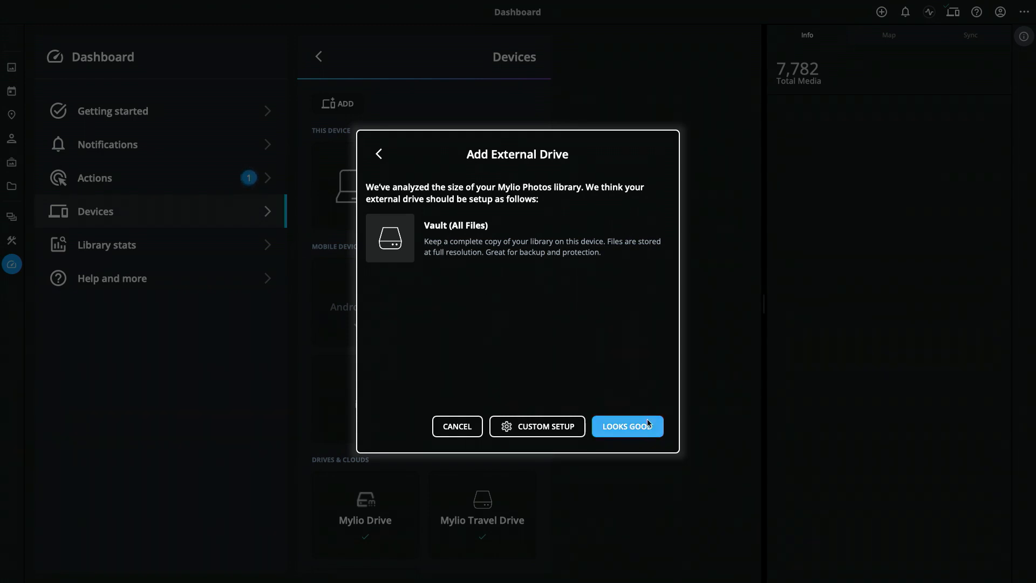
{"action": "left_click", "coordinate": [628, 426]}
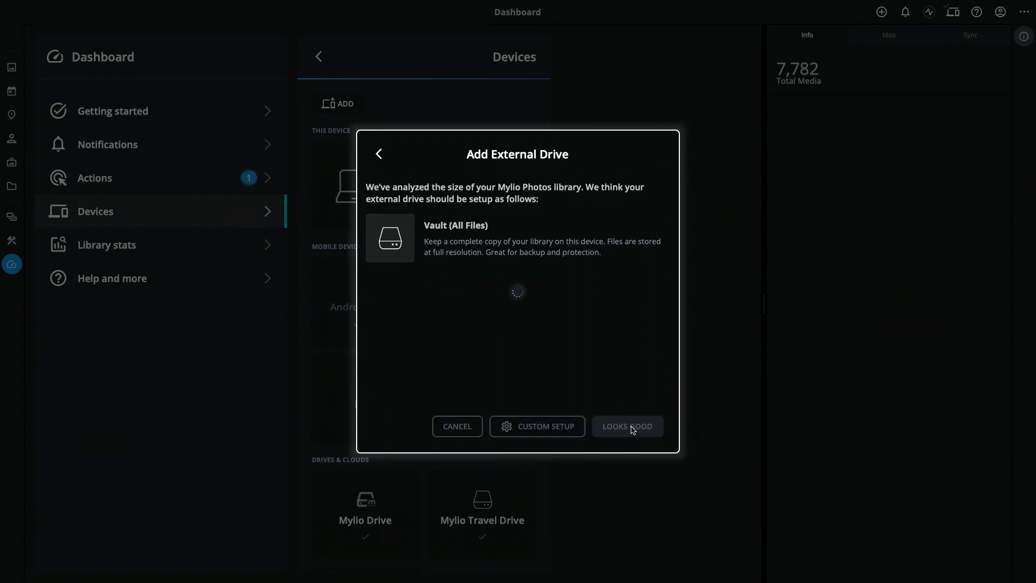
Show the device details of the new Seagate Vault syncing 5,777 files
{"action": "left_click", "coordinate": [626, 427]}
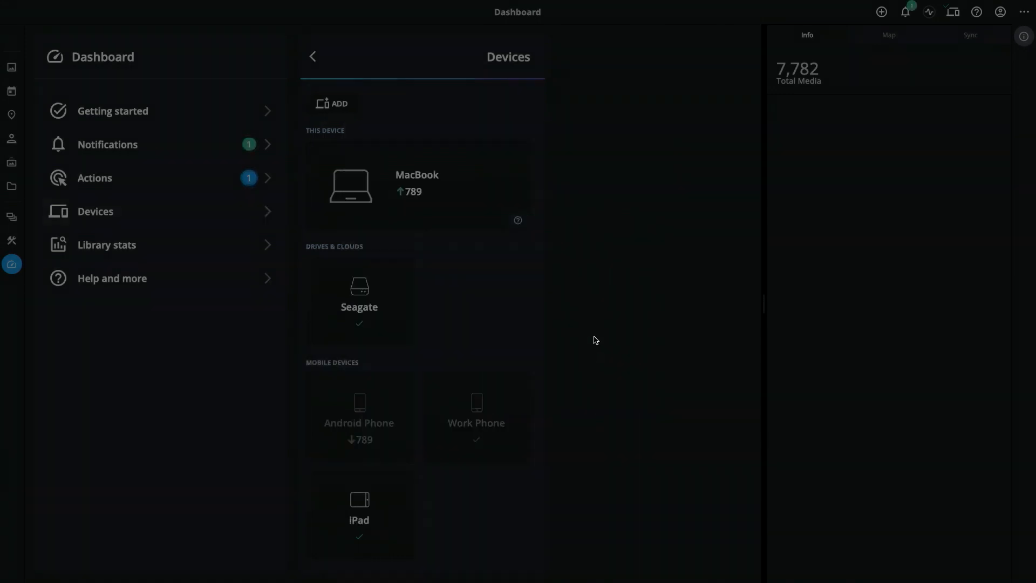
{"action": "left_click", "coordinate": [359, 301]}
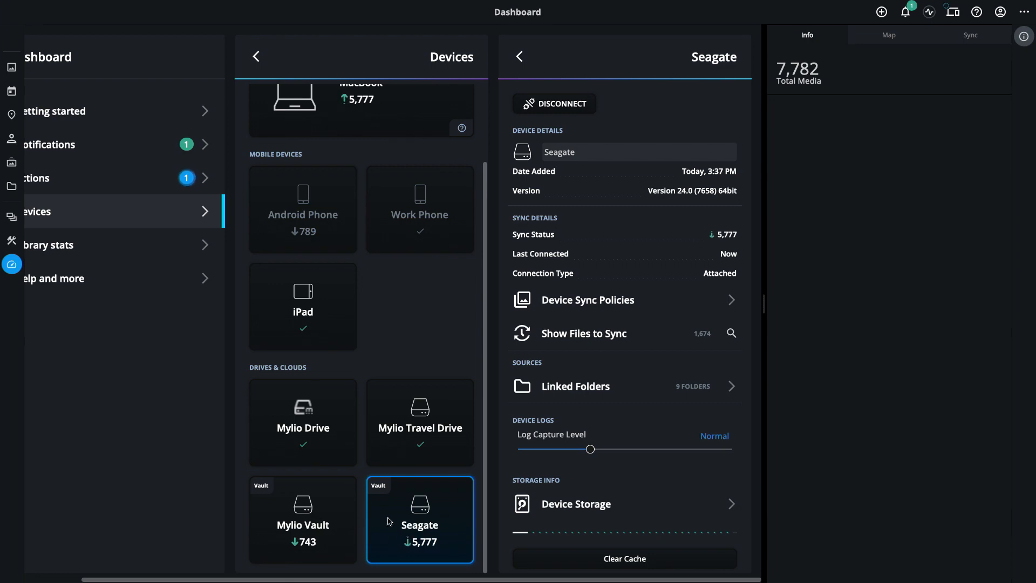
{"action": "mouse_move", "coordinate": [469, 518]}
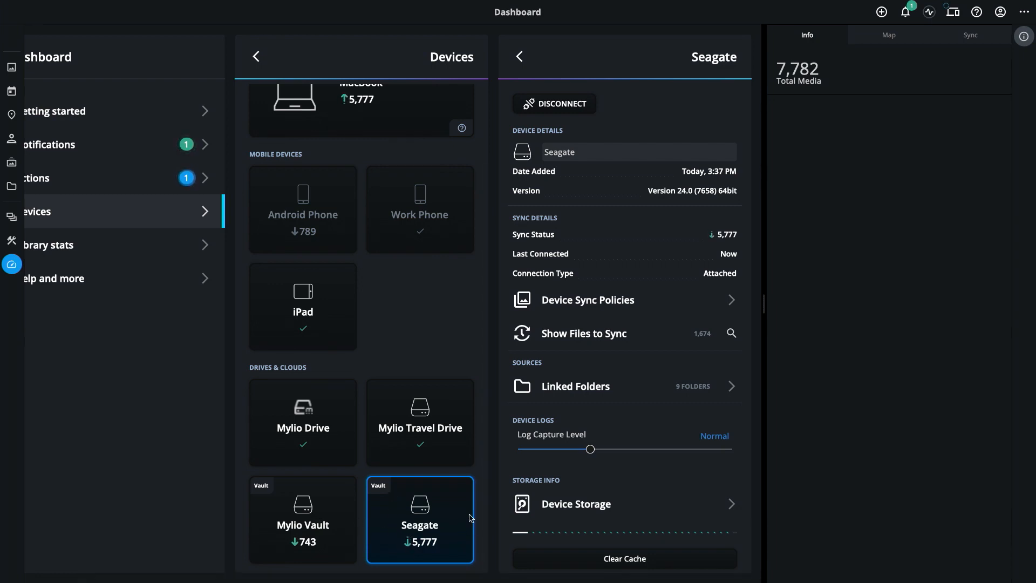
{"action": "mouse_move", "coordinate": [420, 549]}
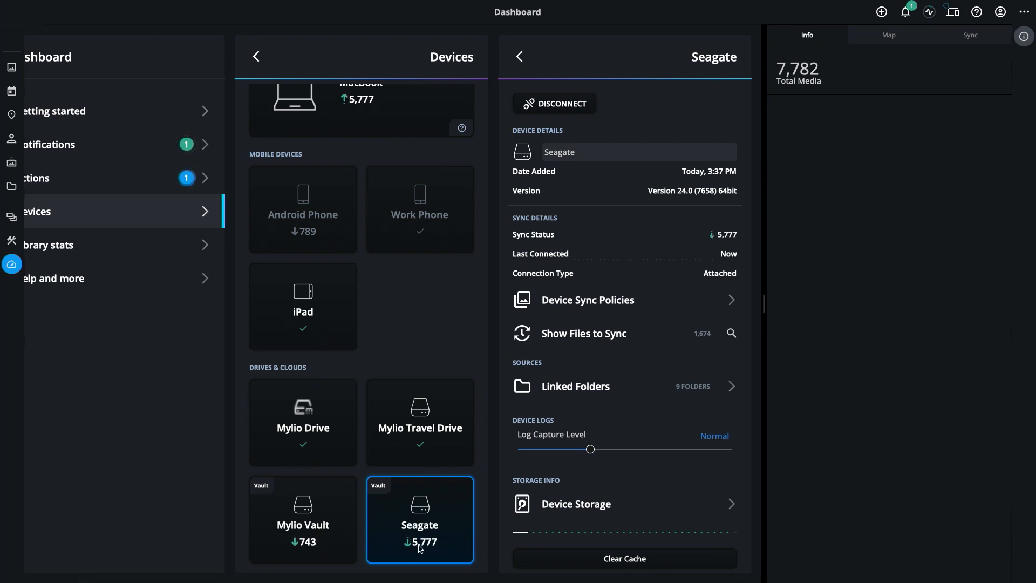